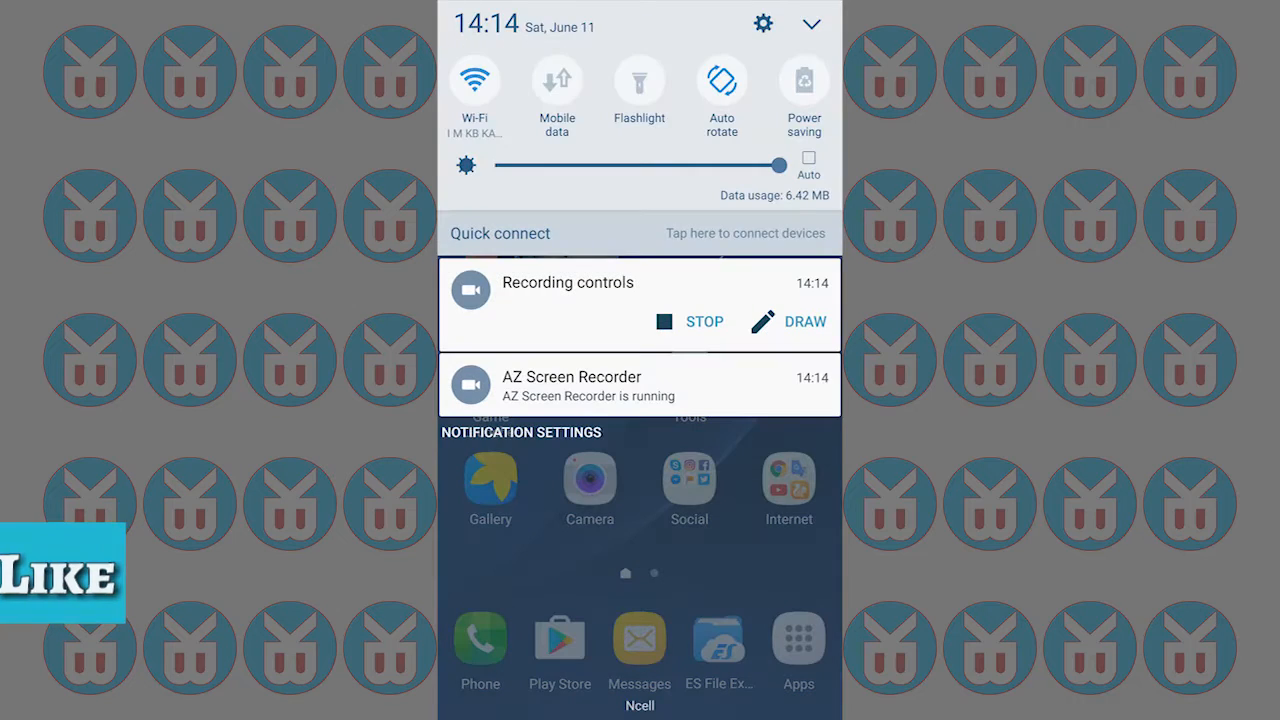
# Open Settings > Display and browse options like Font, Screen timeout and Outdoor mode.
pyautogui.click(763, 24)
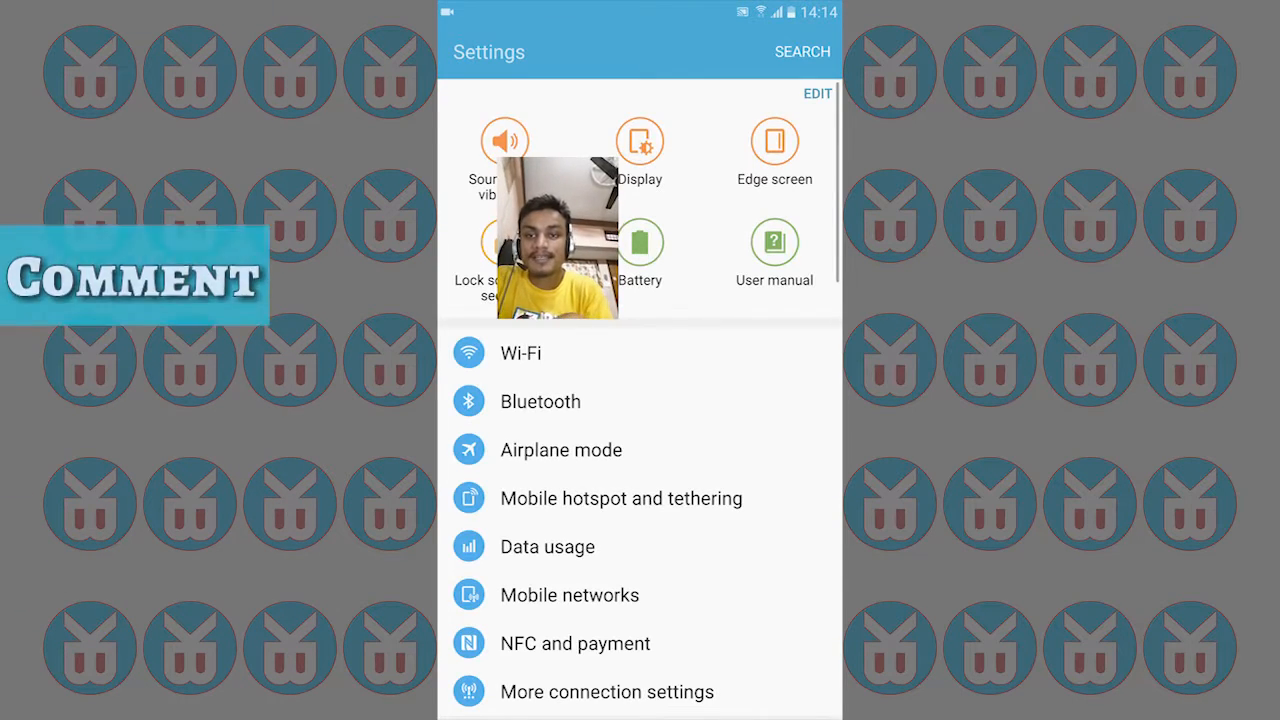
pyautogui.scroll(-3)
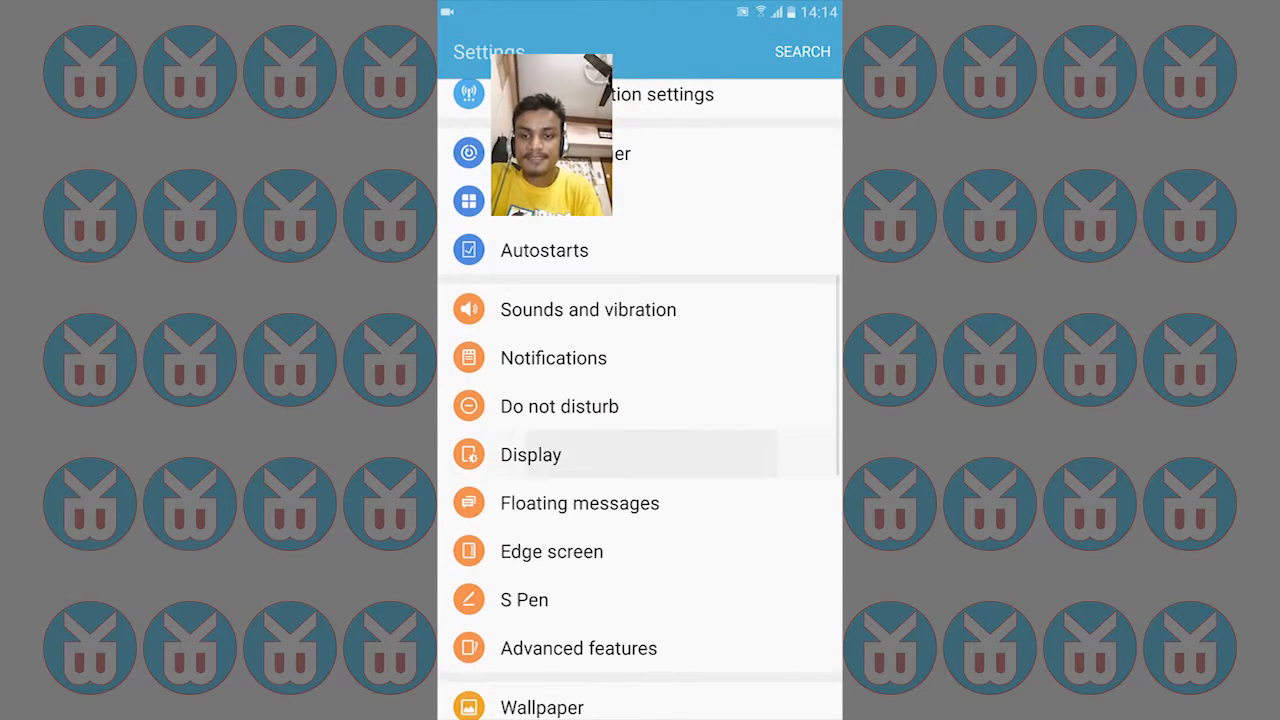
pyautogui.click(531, 454)
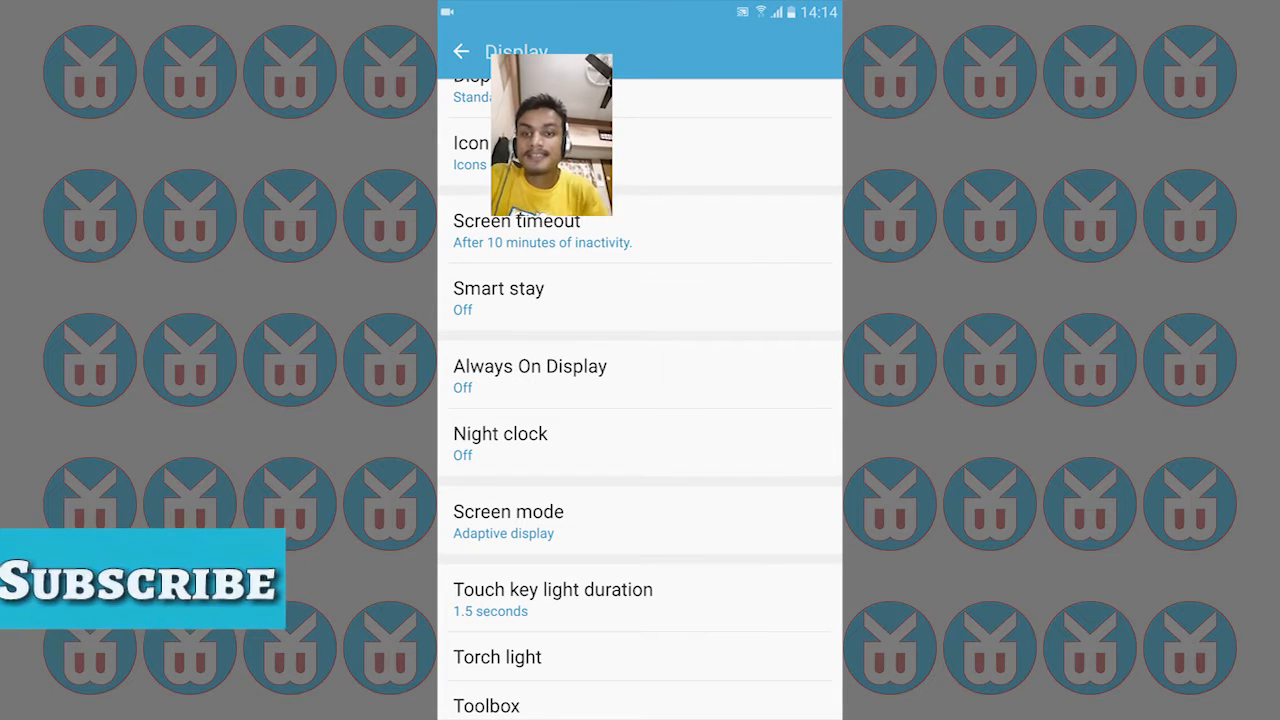
pyautogui.scroll(-3)
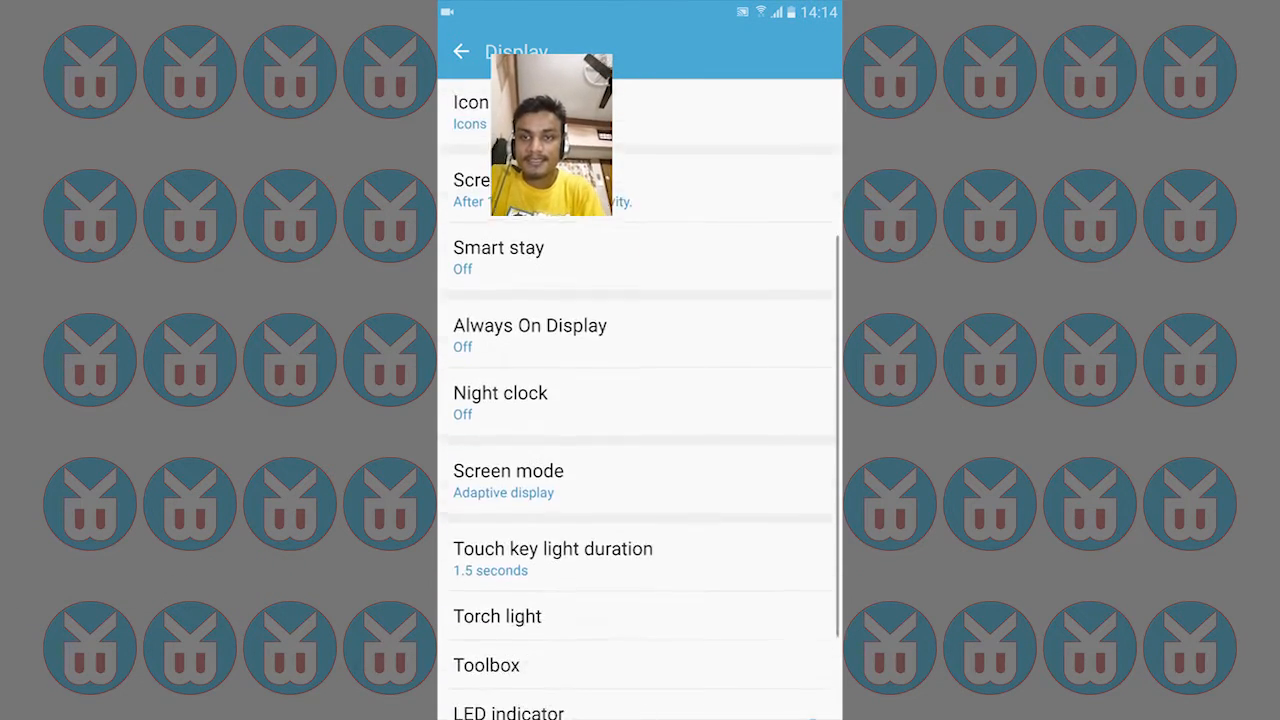
pyautogui.click(497, 616)
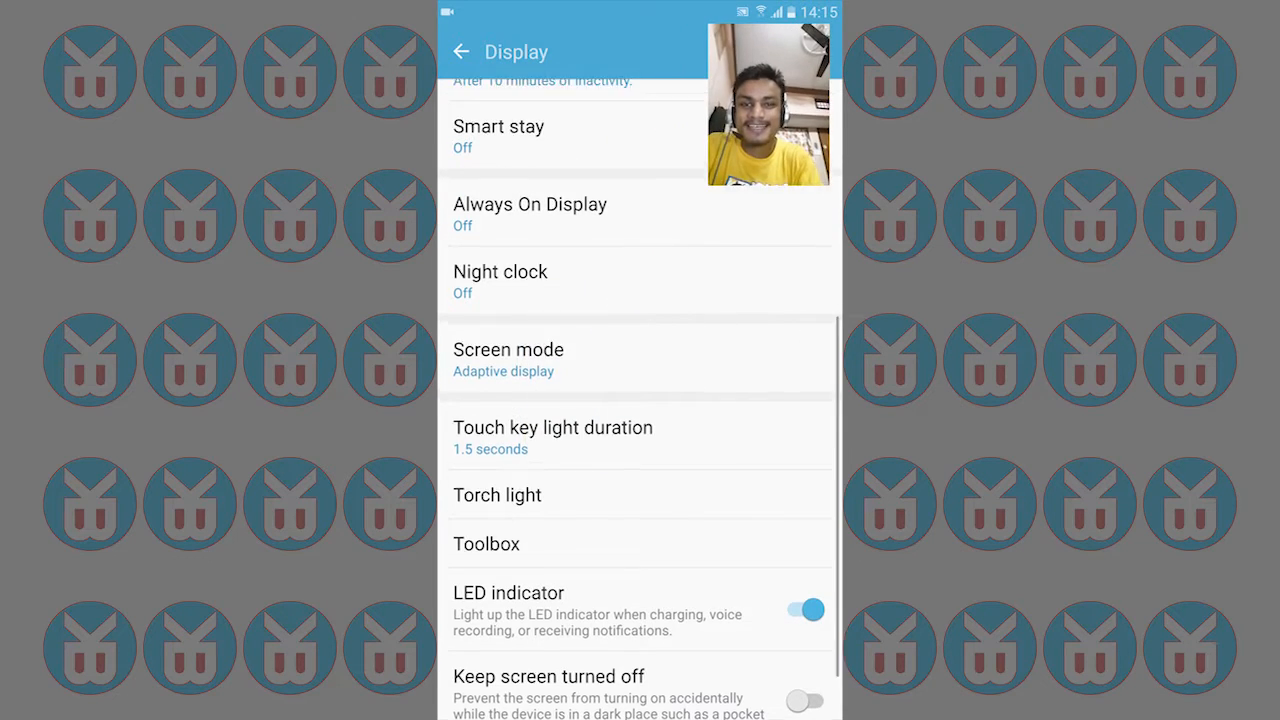
pyautogui.scroll(3)
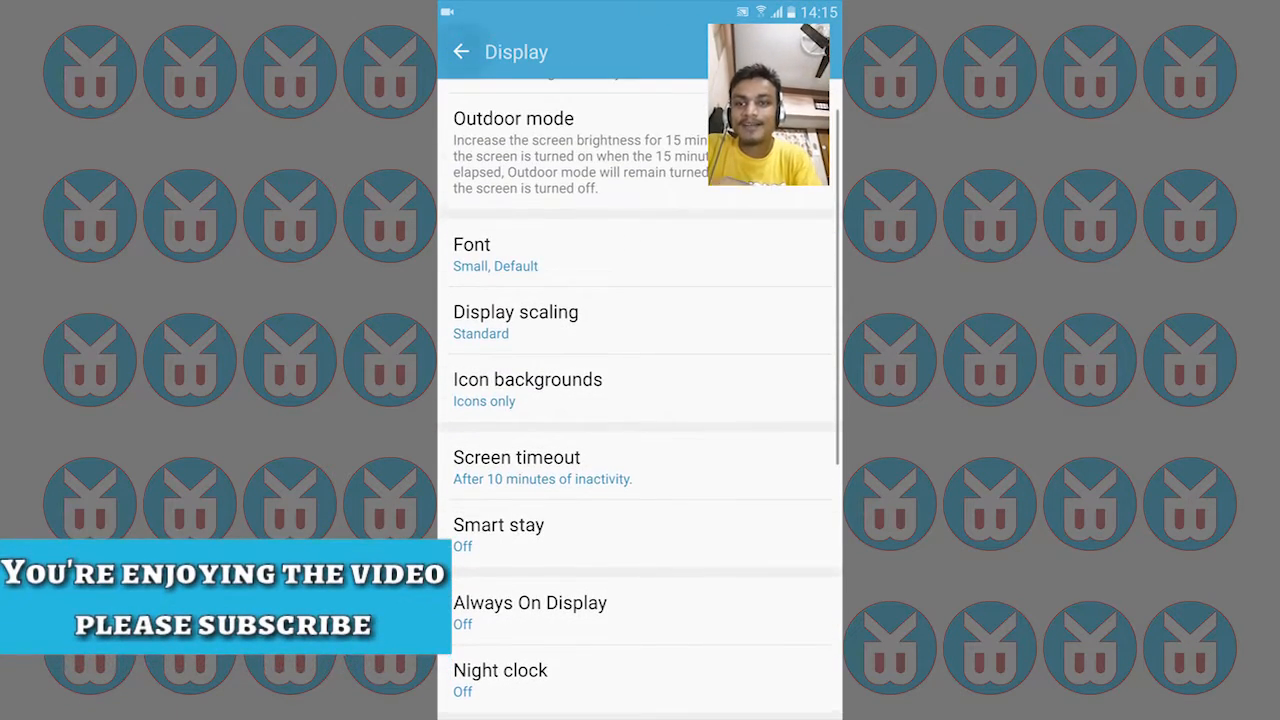
# View Game Tools (still Off) under Advanced features > Games, then return to Advanced features.
pyautogui.click(460, 51)
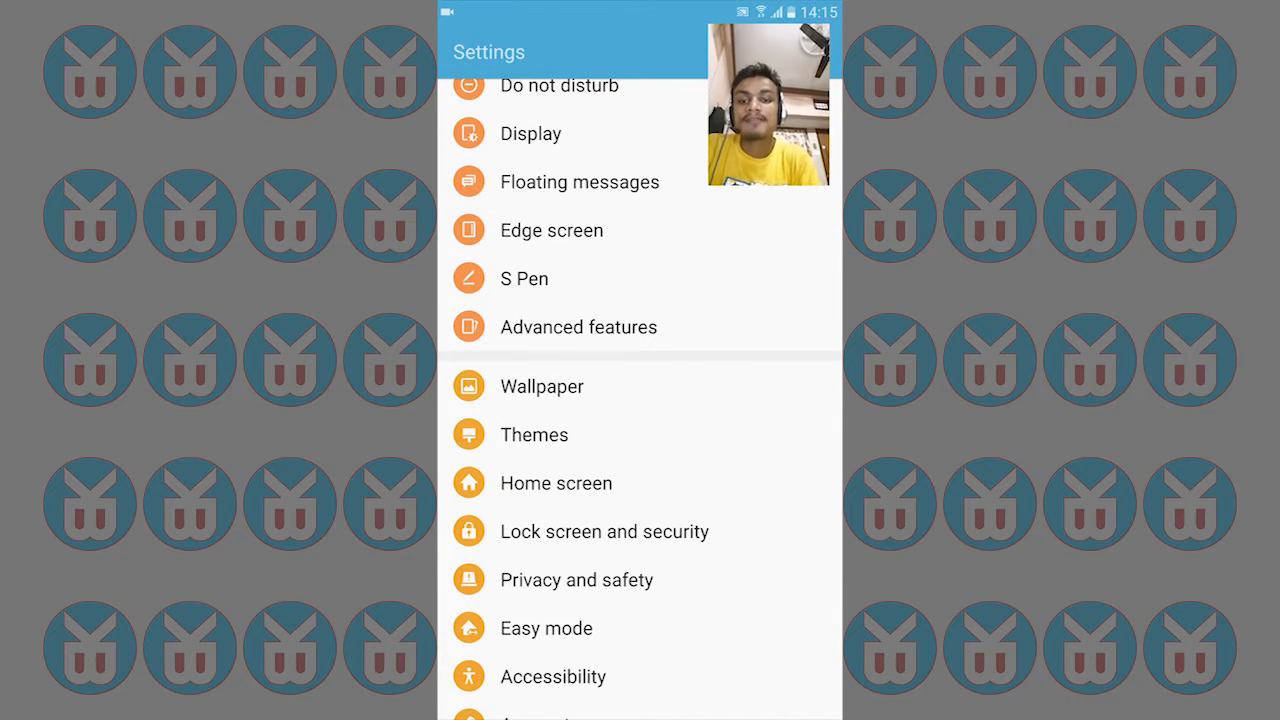
pyautogui.click(578, 327)
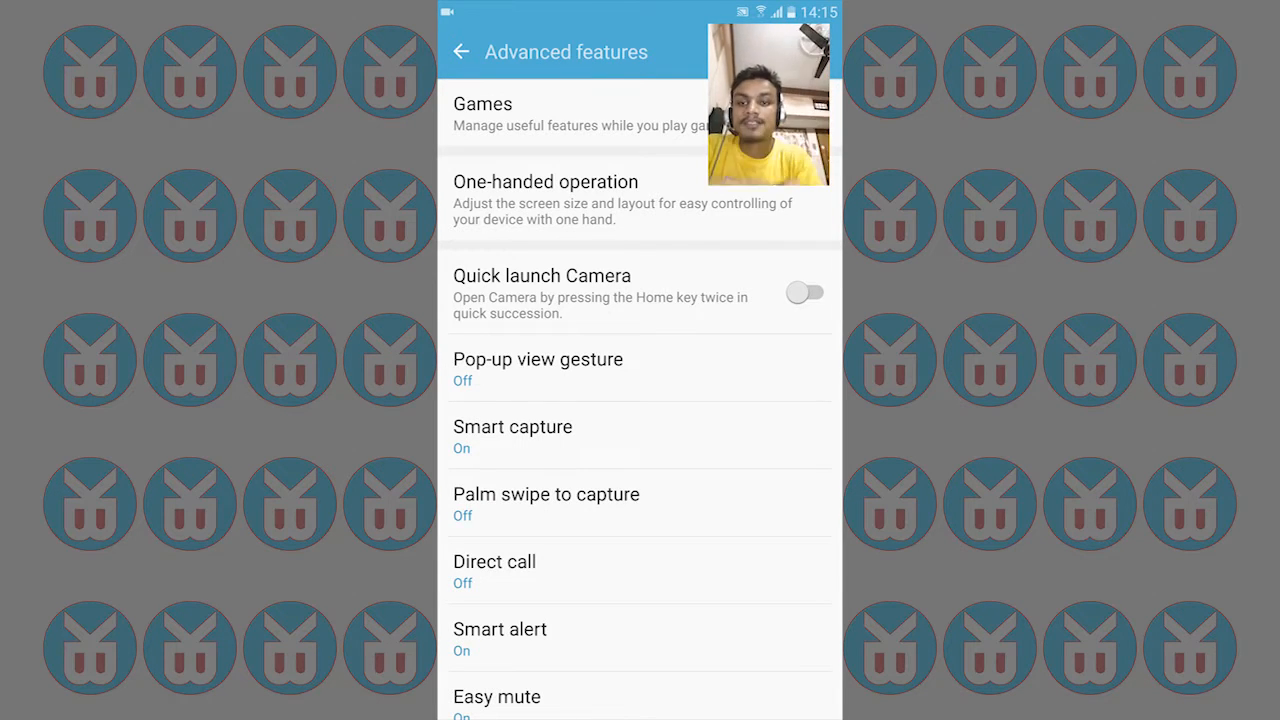
pyautogui.click(483, 104)
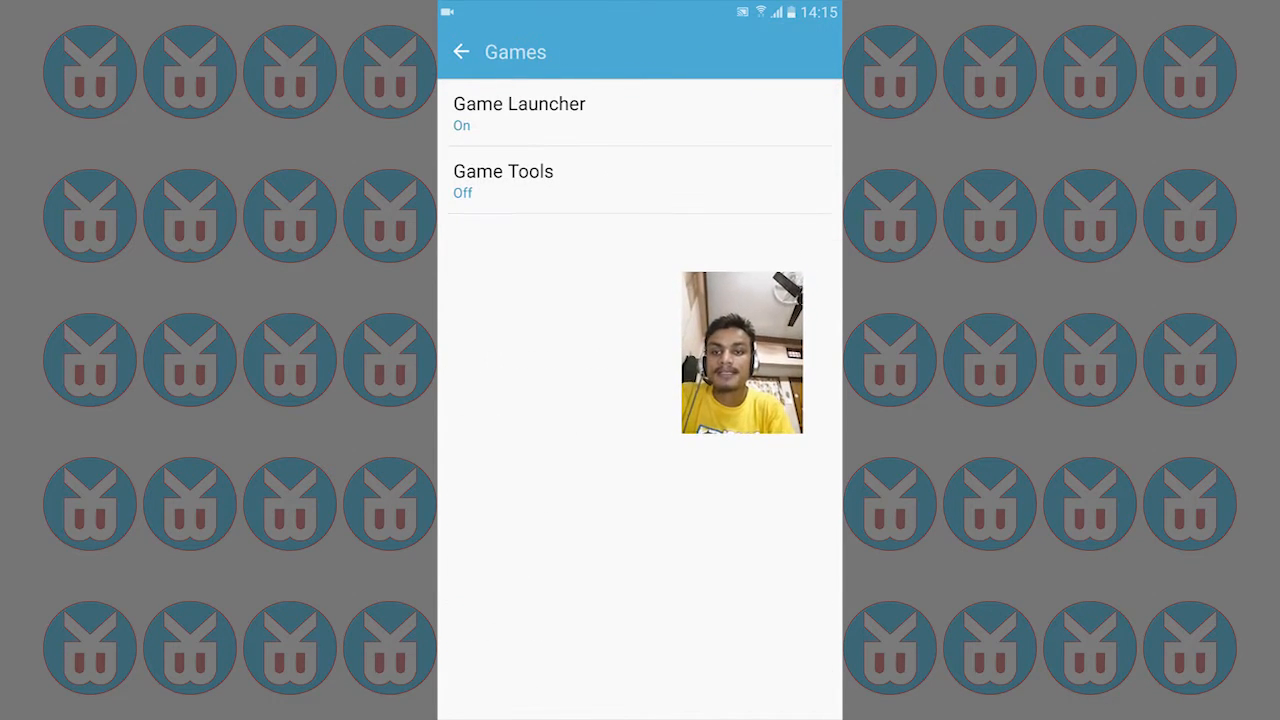
pyautogui.click(519, 113)
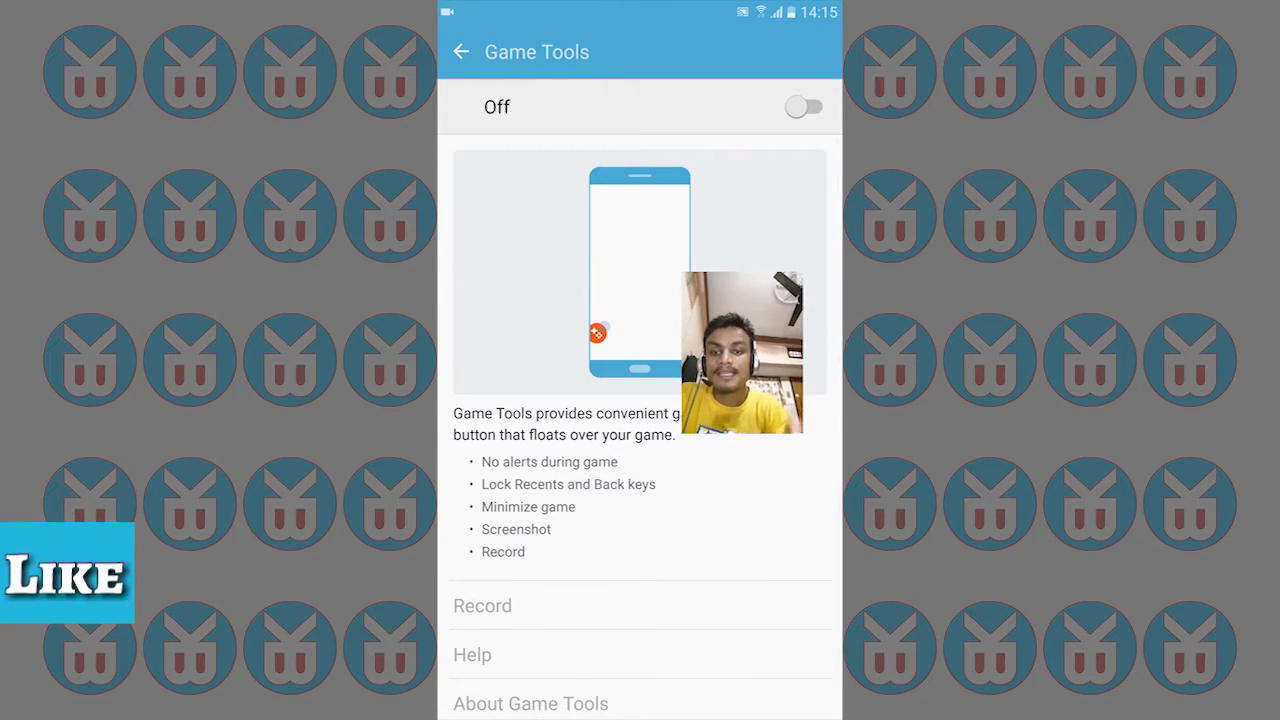
pyautogui.click(598, 333)
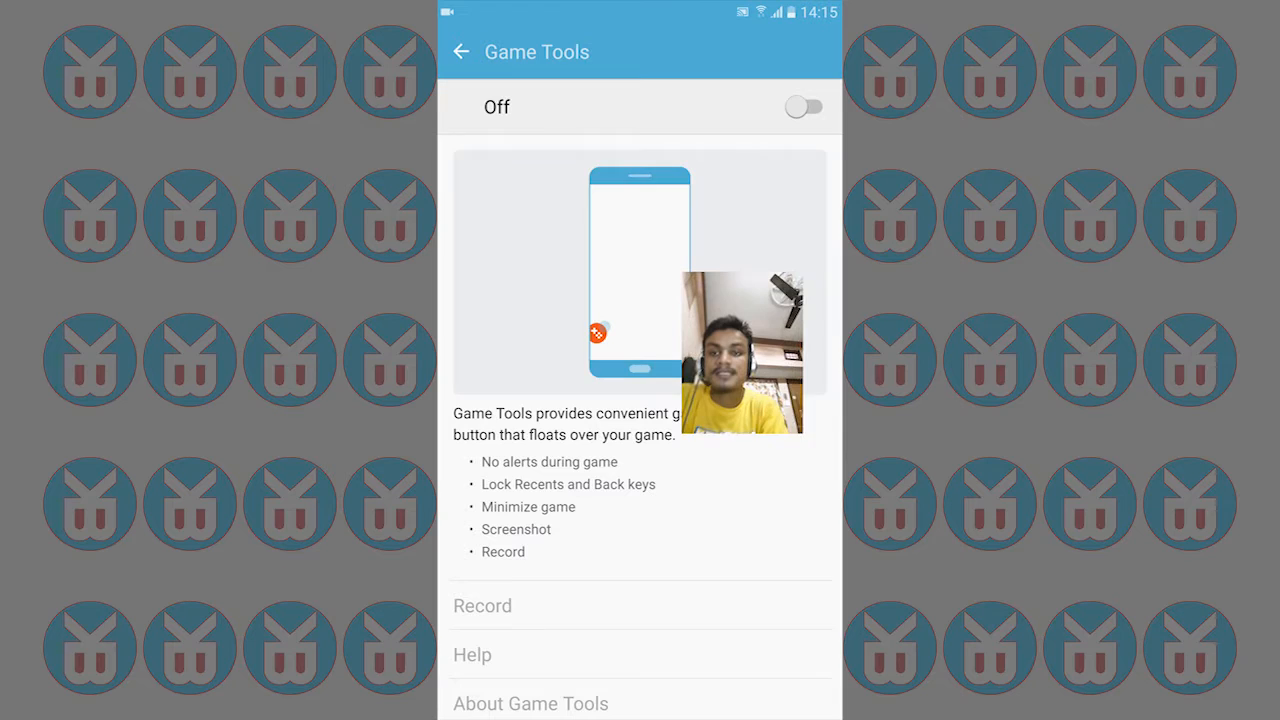
pyautogui.click(460, 52)
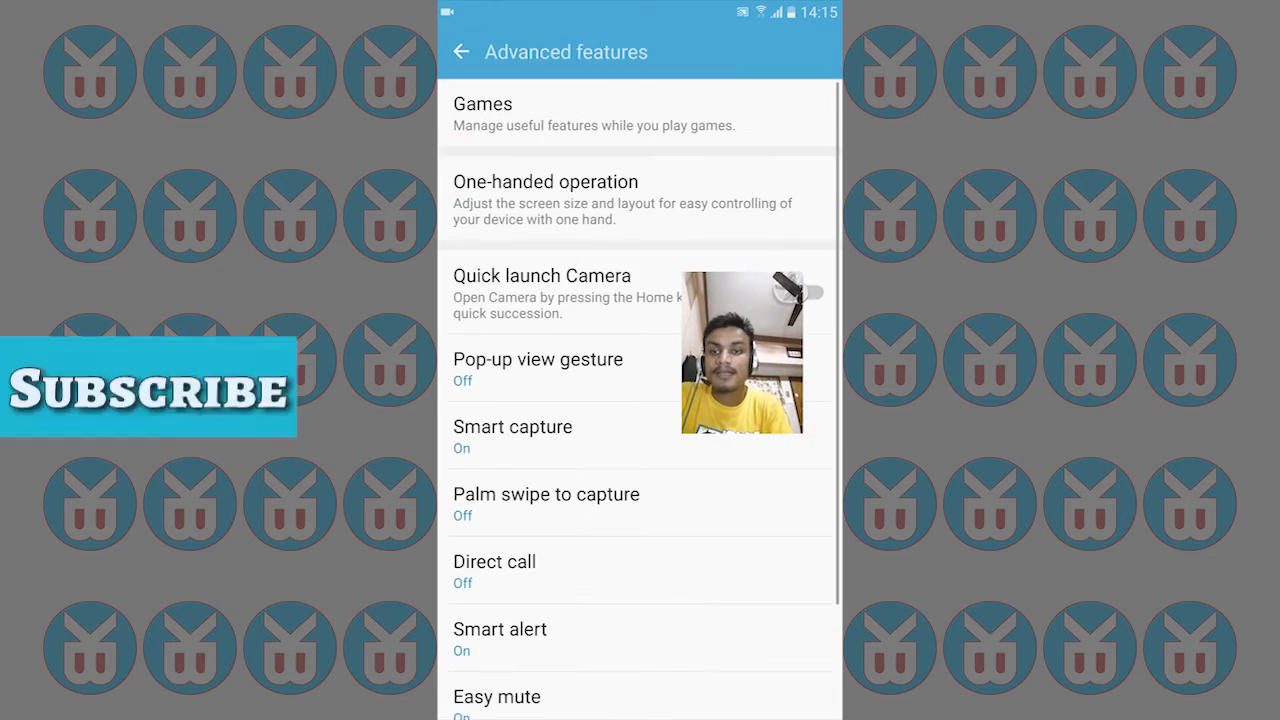
# Review Galaxy Labs options (Show all apps on Home screen, Quick Dial), then go Home.
pyautogui.scroll(3)
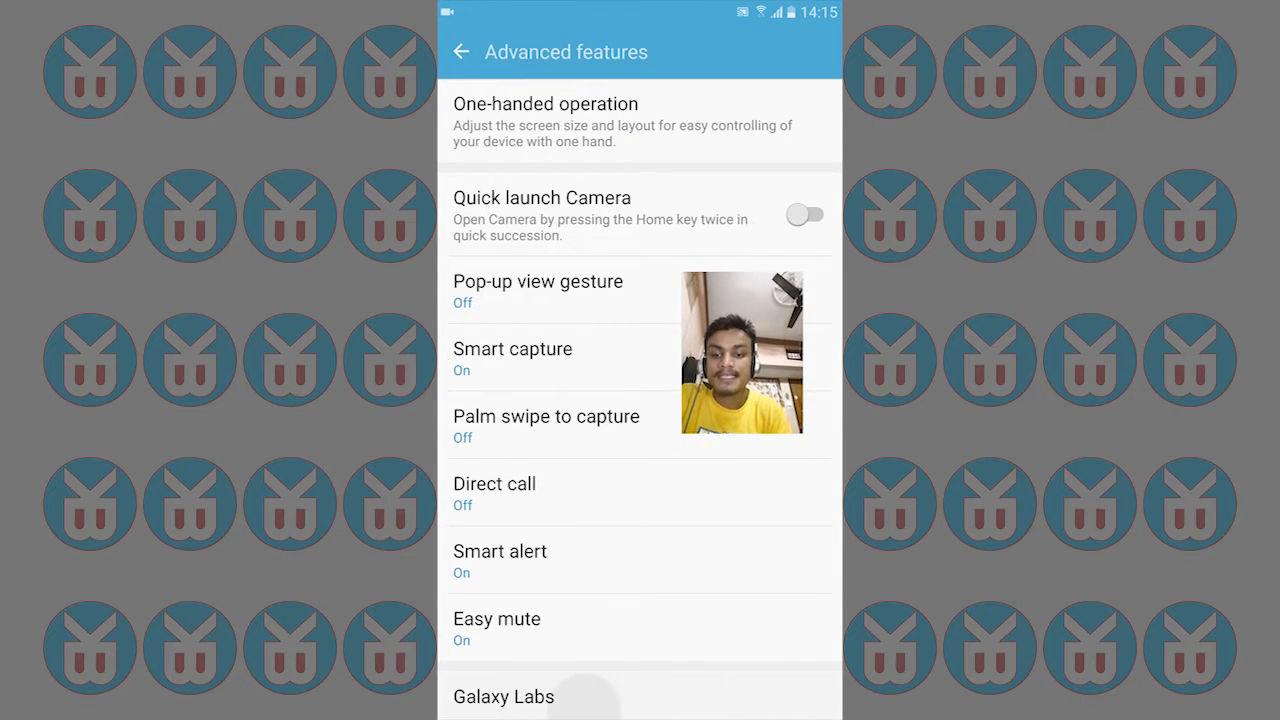
pyautogui.click(503, 696)
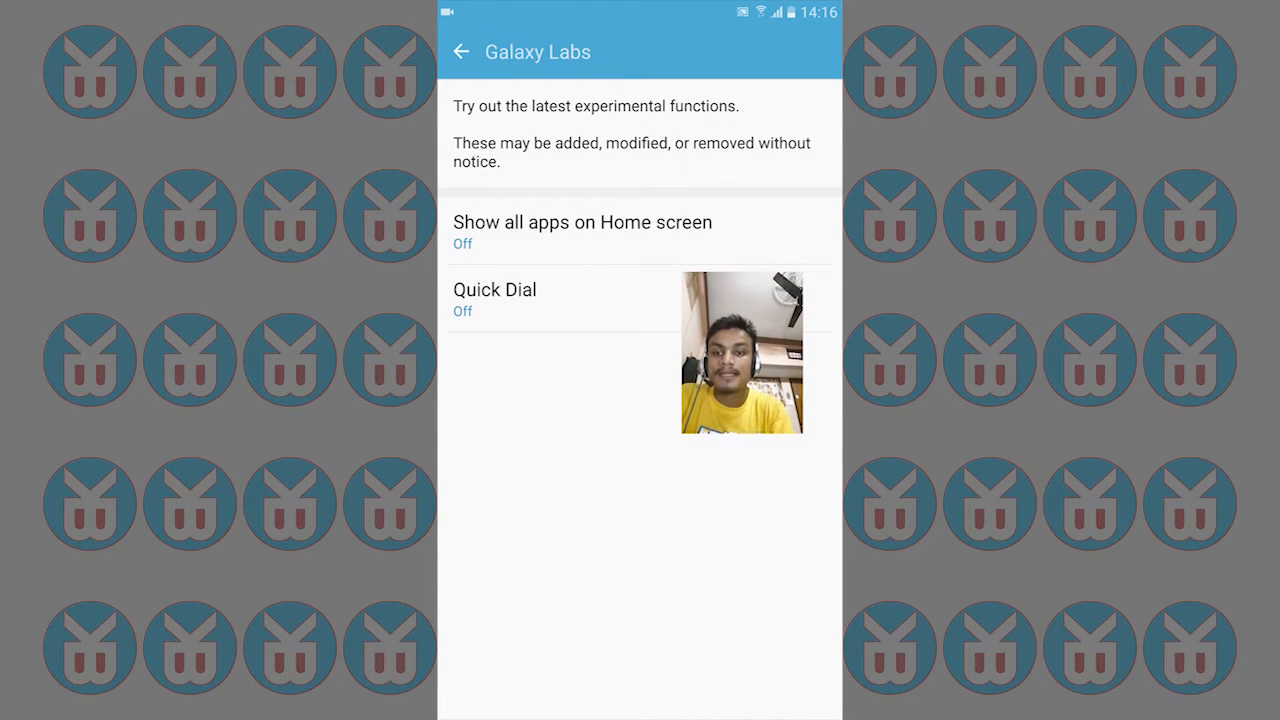
pyautogui.click(495, 290)
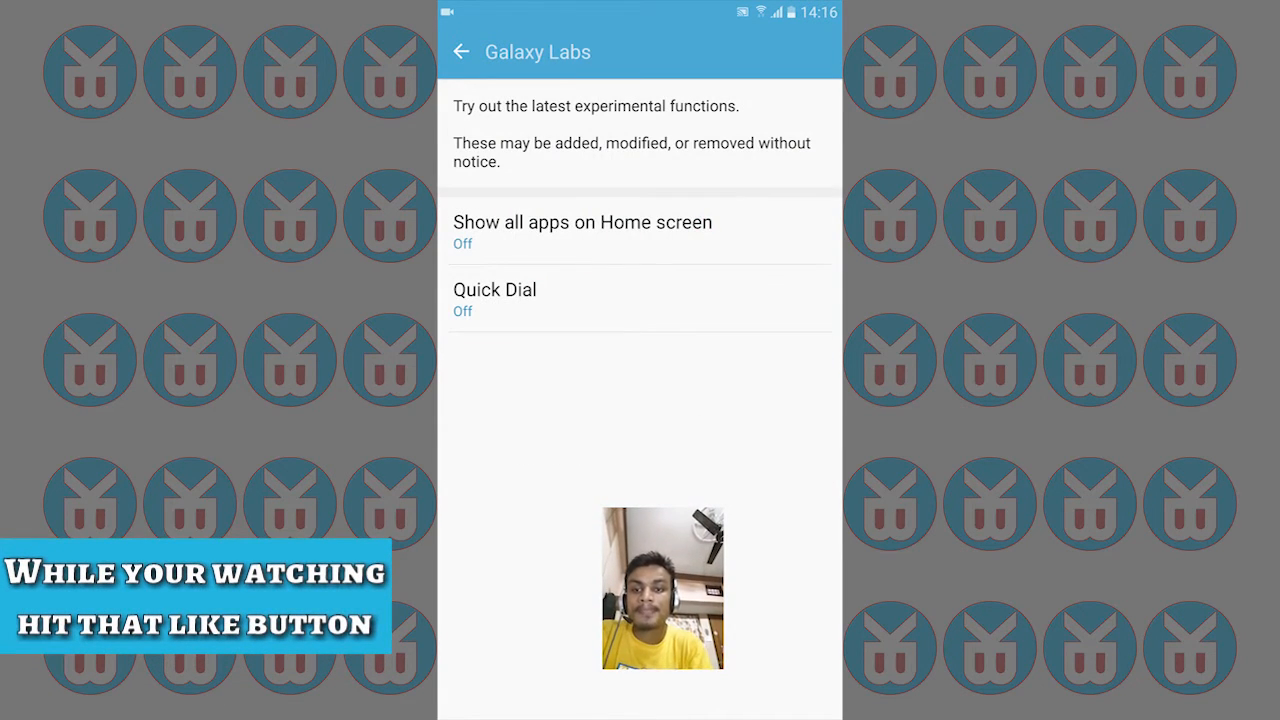
pyautogui.click(582, 222)
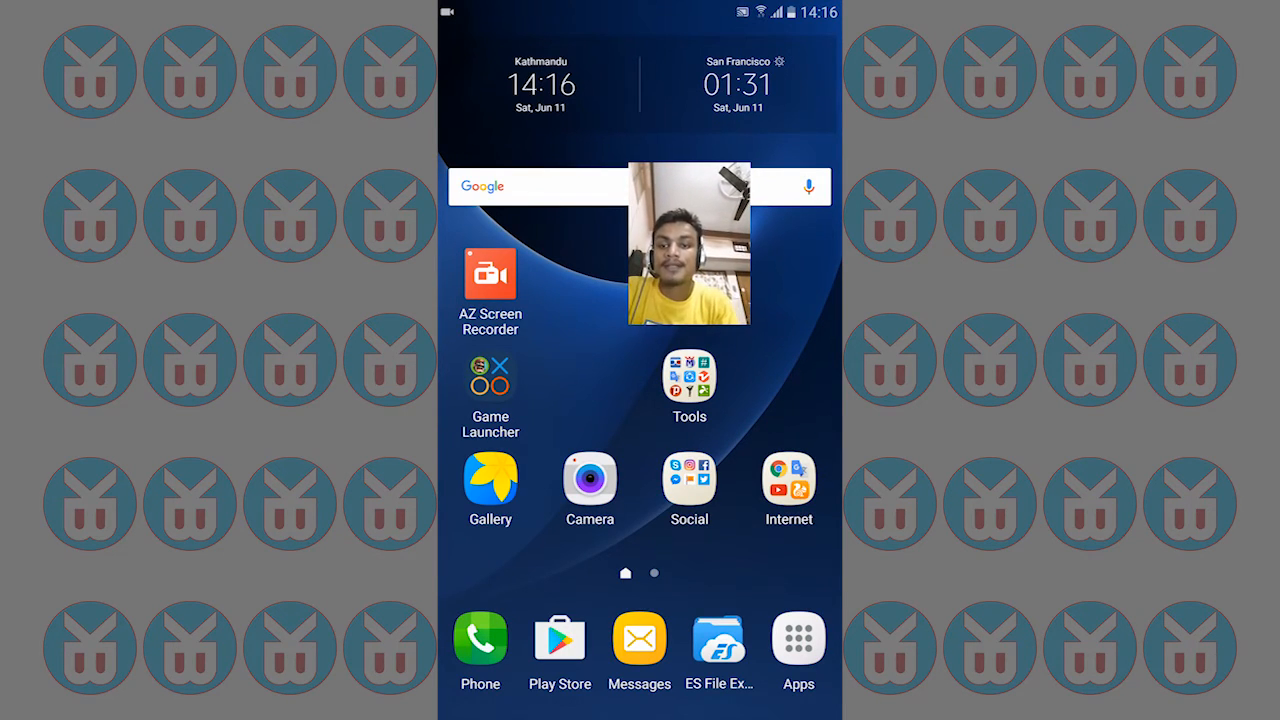
# Long-press the home screen to show page thumbnails with Wallpapers, Widgets, Themes and Screen grid.
pyautogui.click(798, 638)
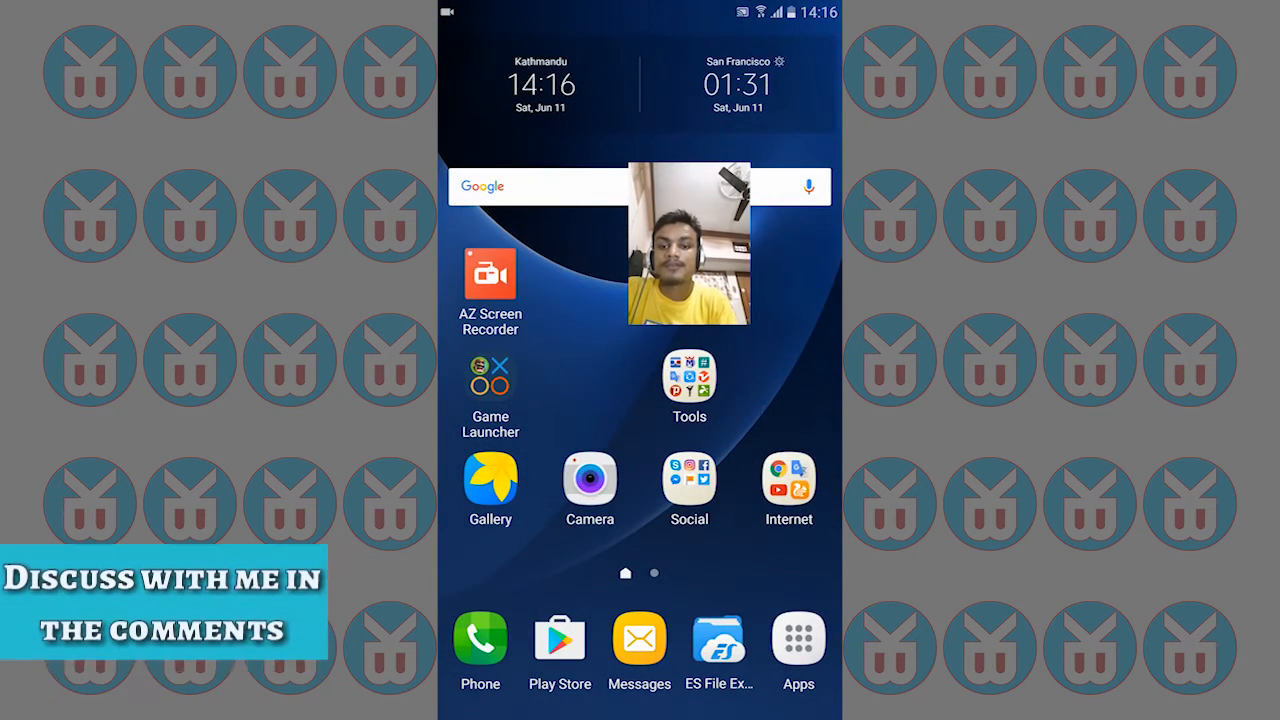
pyautogui.click(490, 383)
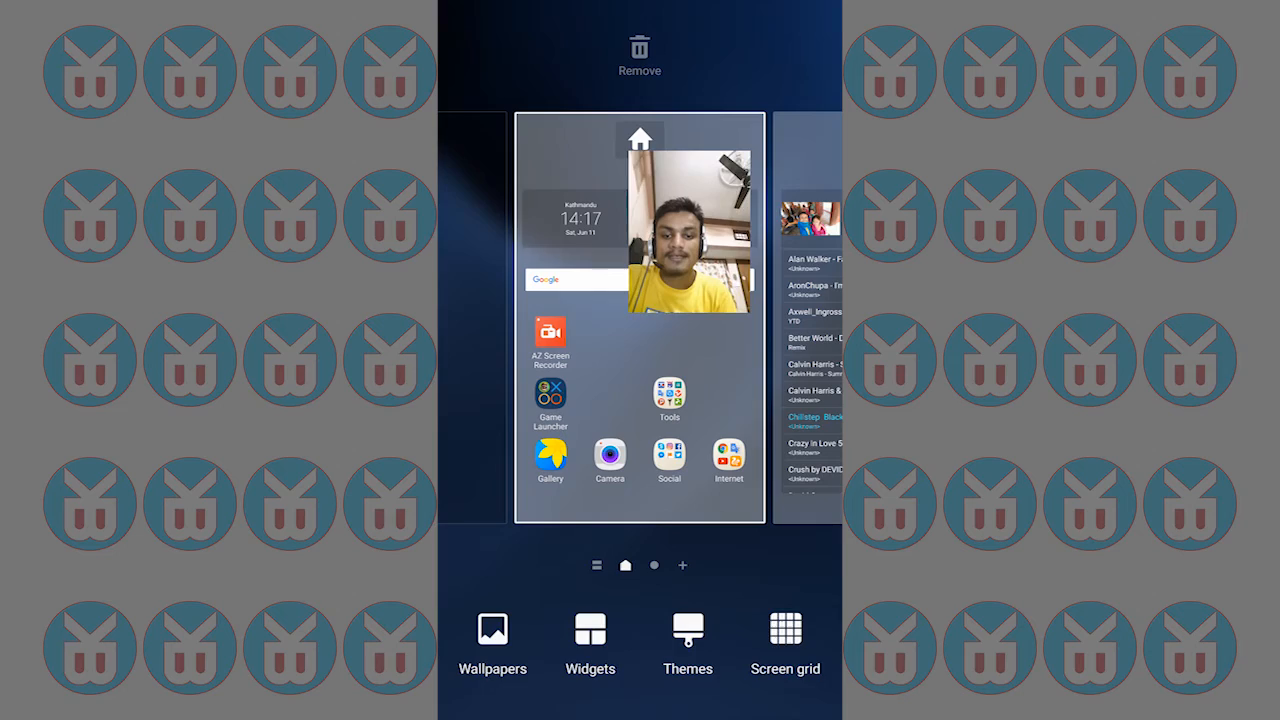
# Apply the 4×5 screen grid and exit home screen editing mode.
pyautogui.click(785, 645)
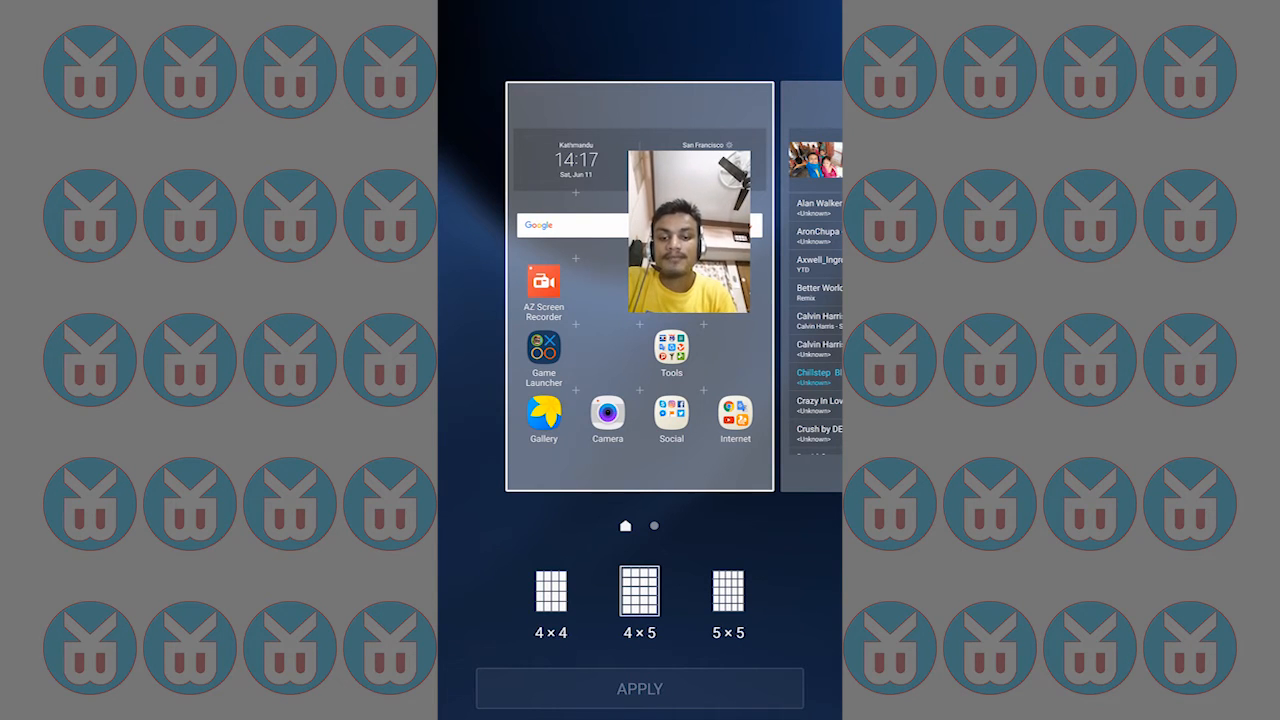
pyautogui.click(640, 688)
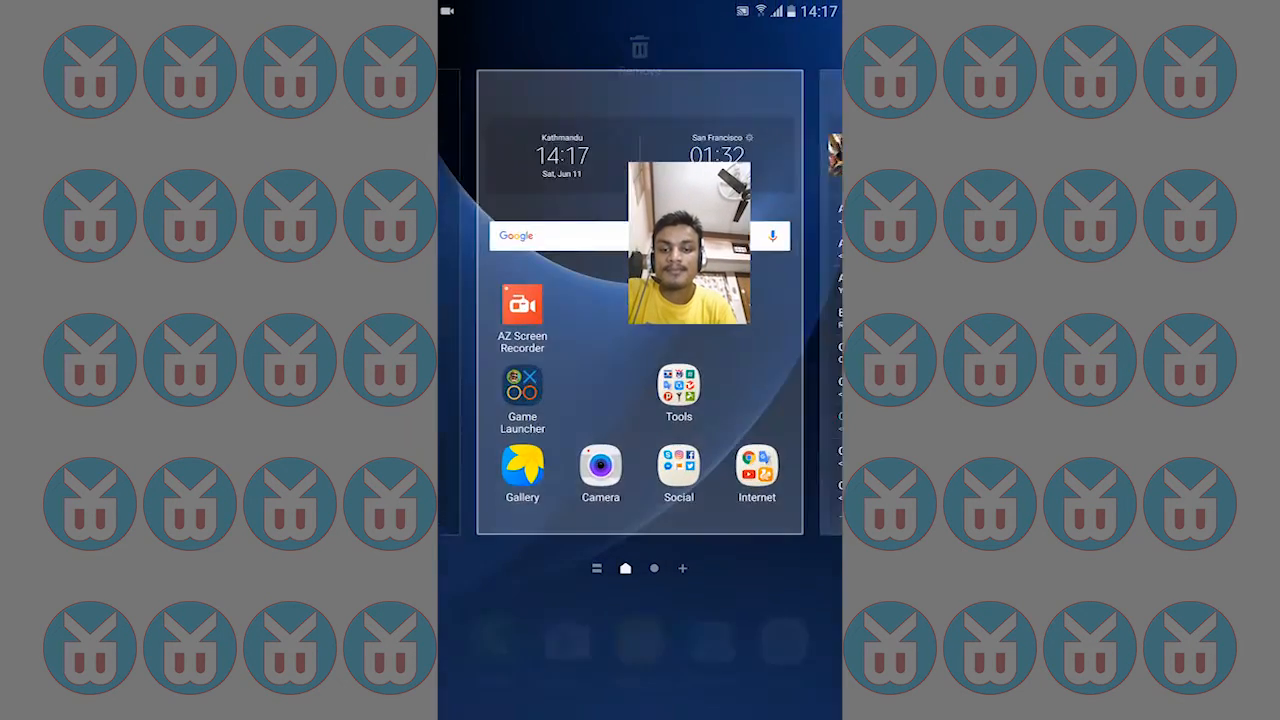
pyautogui.click(625, 568)
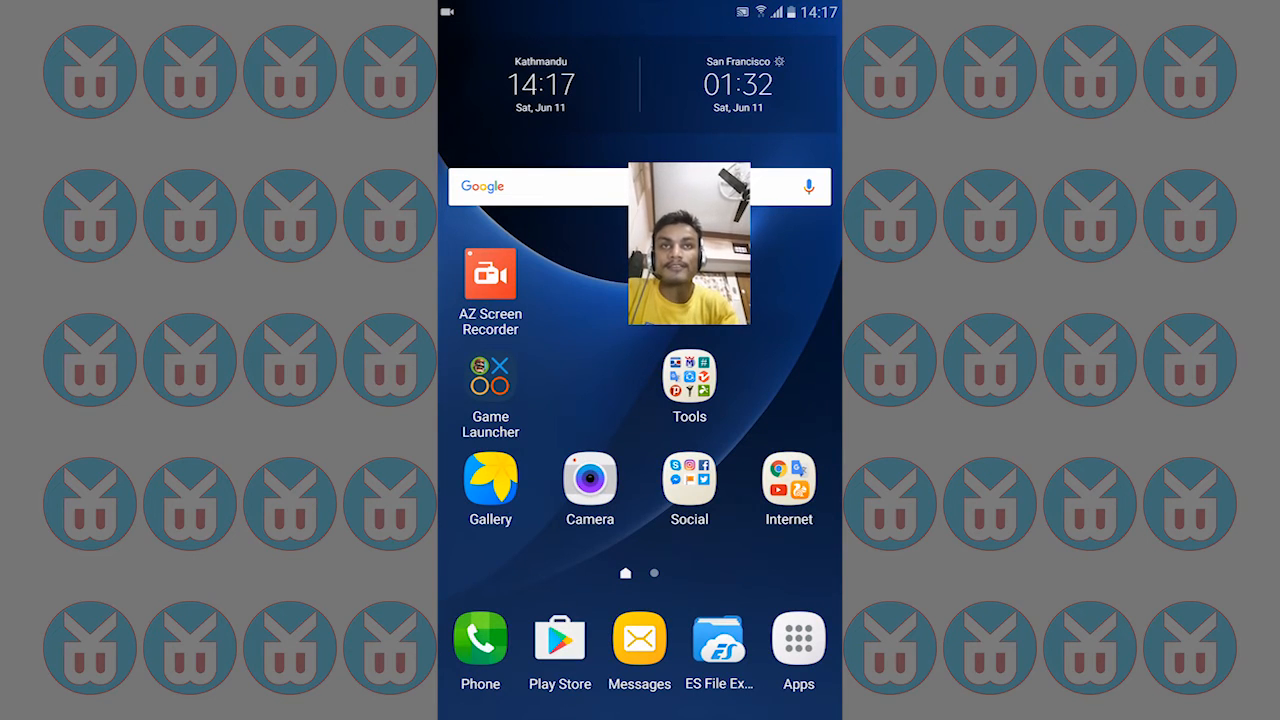